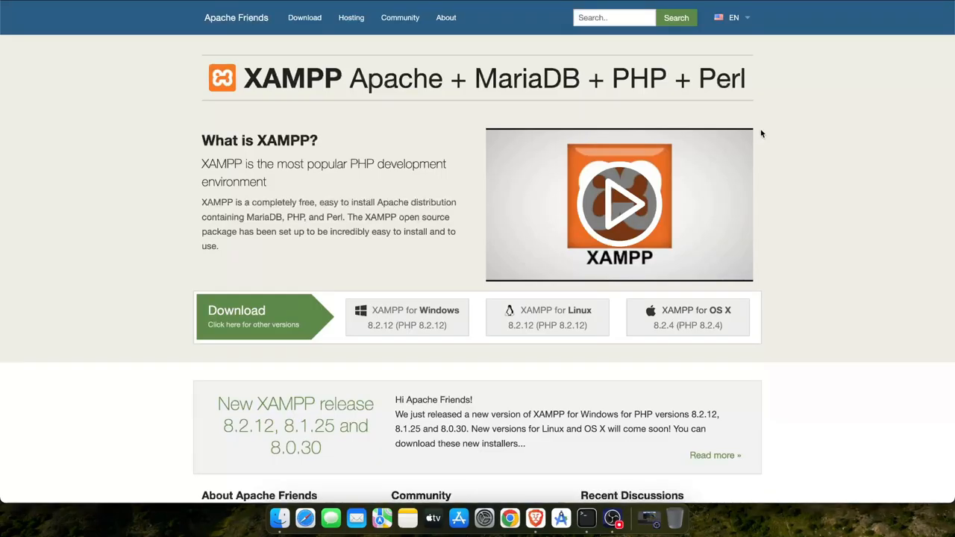
mouse_move(326, 255)
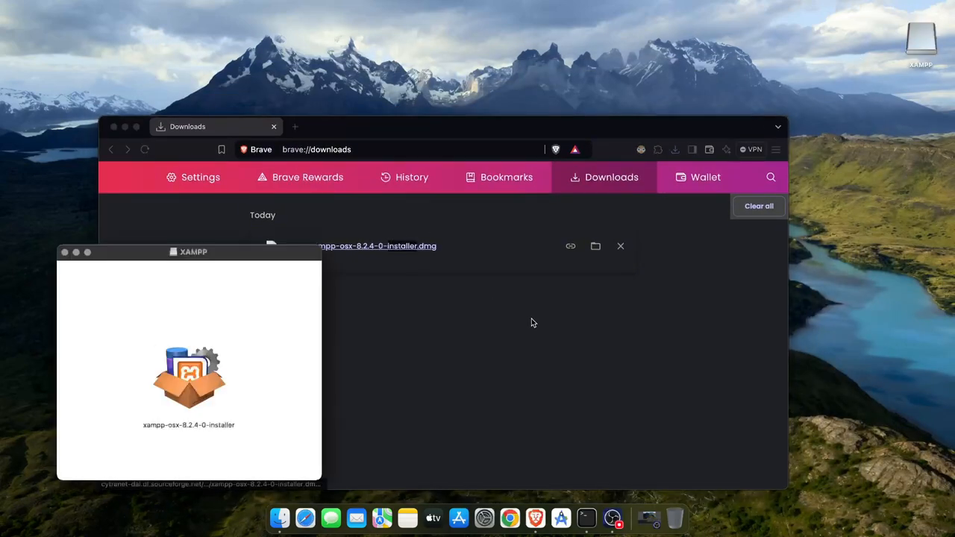
Launch the XAMPP installer from the disk window, triggering the macOS App Store warning.
drag(194, 250, 400, 176)
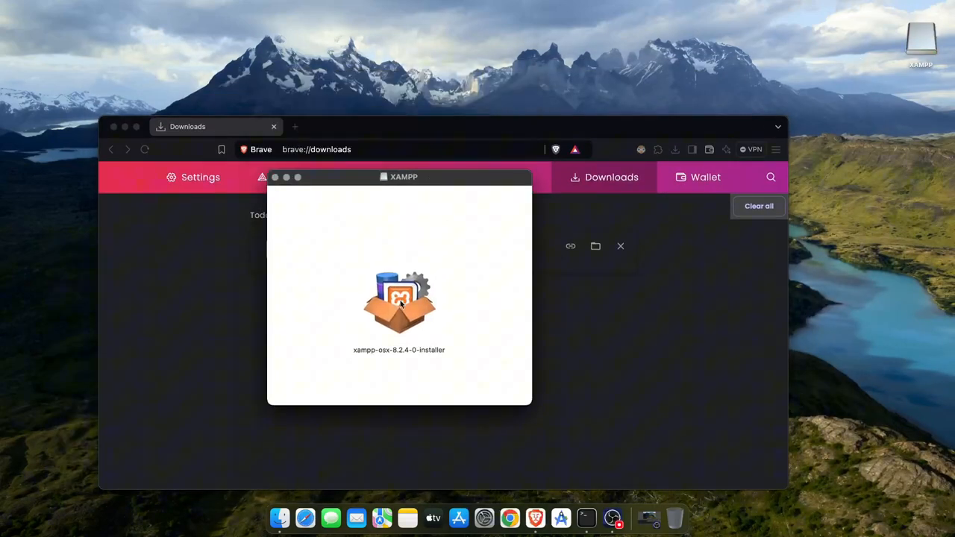
double_click(399, 301)
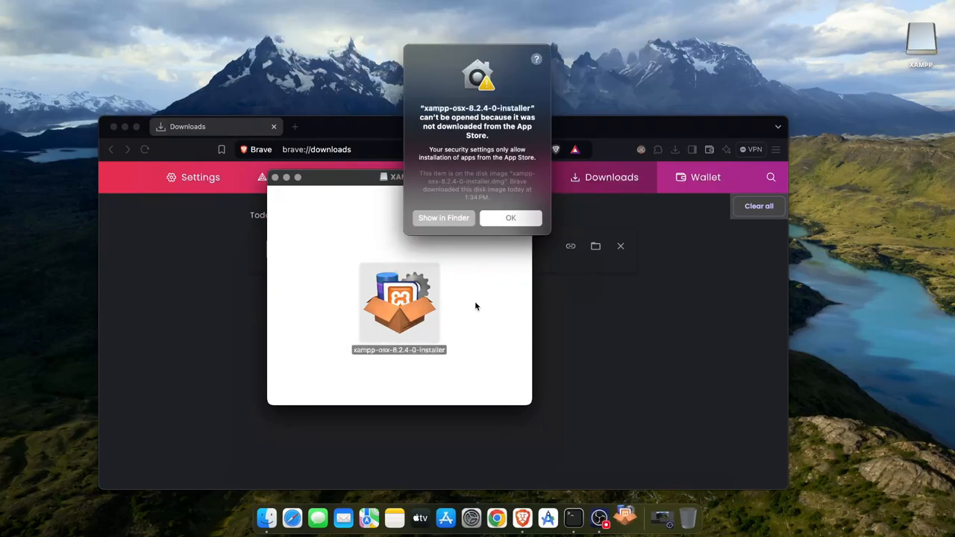
mouse_move(513, 80)
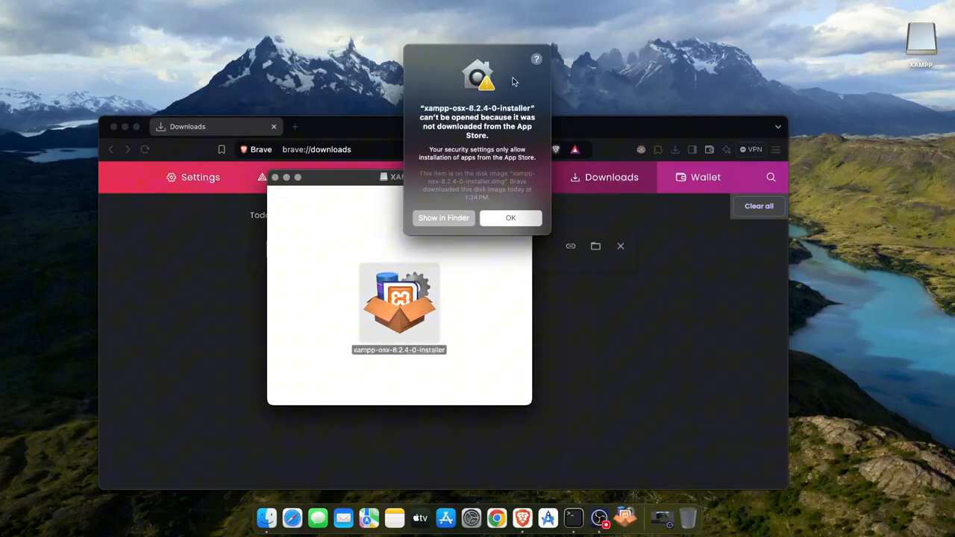
mouse_move(511, 218)
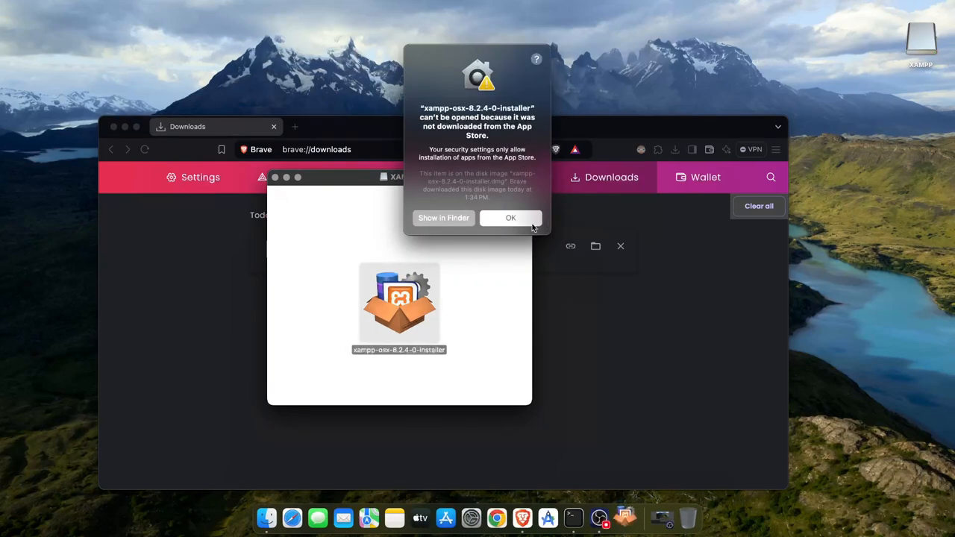
mouse_move(445, 217)
text(sys)
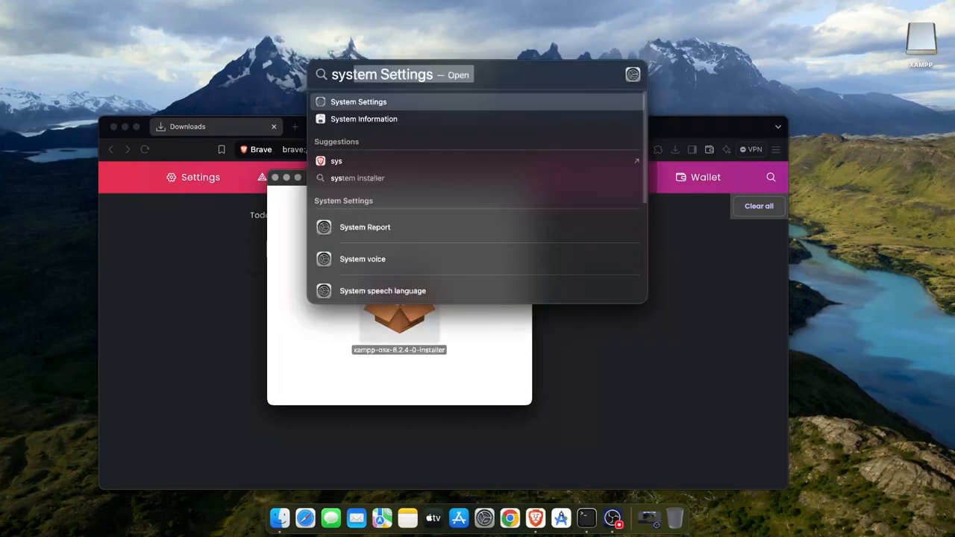
Authorise the blocked XAMPP installer via Open Anyway in Privacy & Security.
click(358, 102)
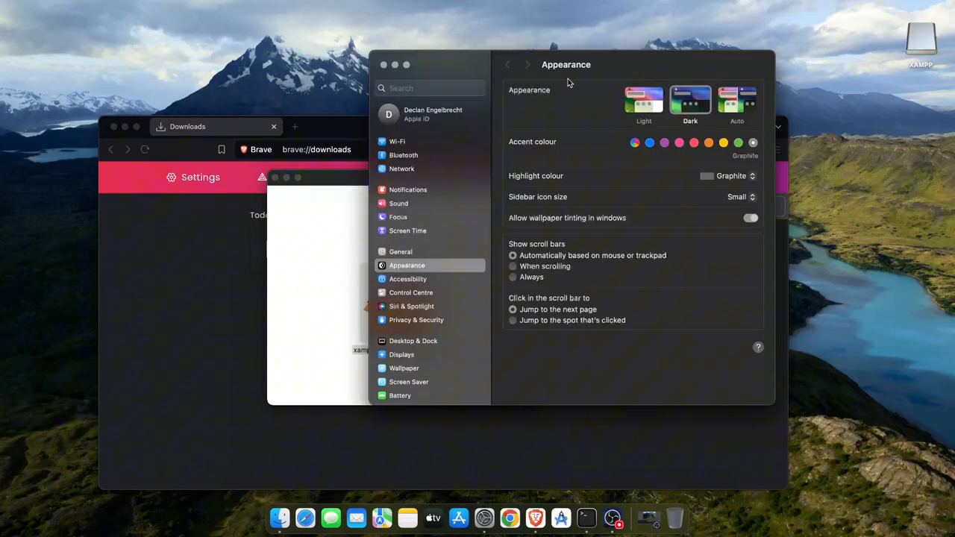
click(416, 319)
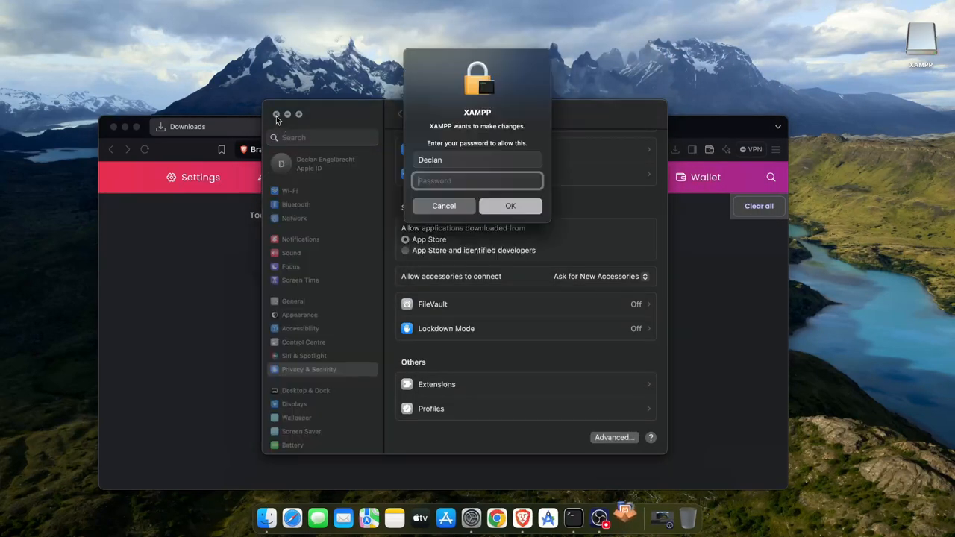
click(444, 206)
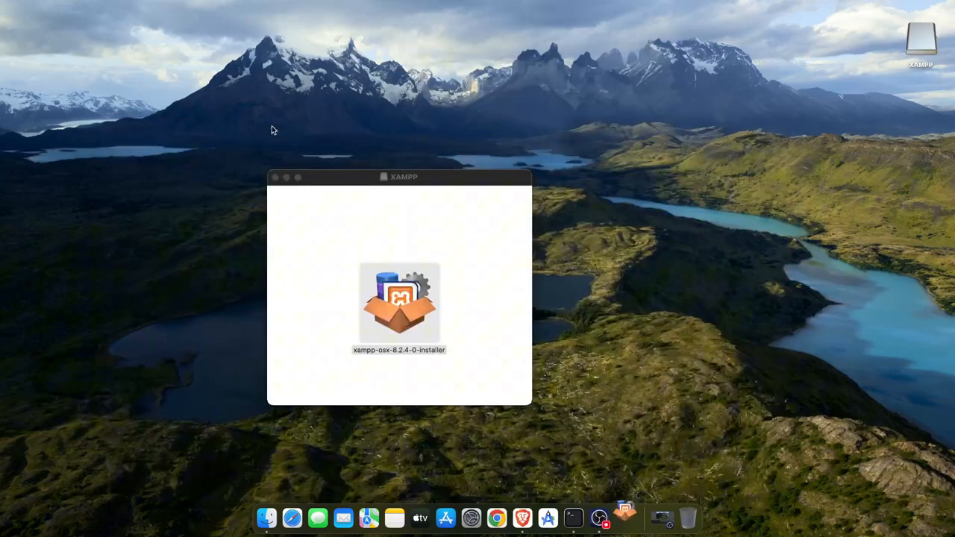
Install XAMPP 8.2.4 through the setup wizard with default components and launch it on finish.
double_click(400, 301)
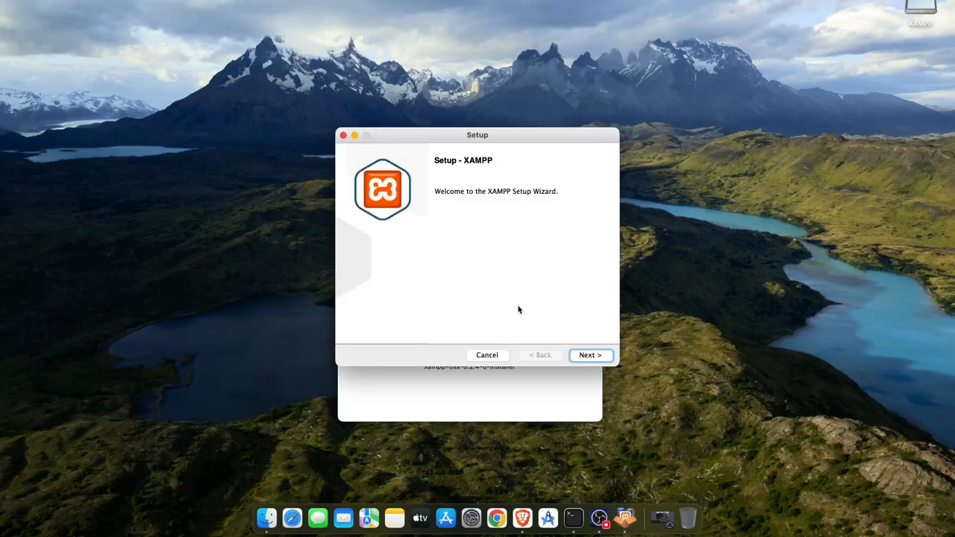
drag(478, 134, 473, 182)
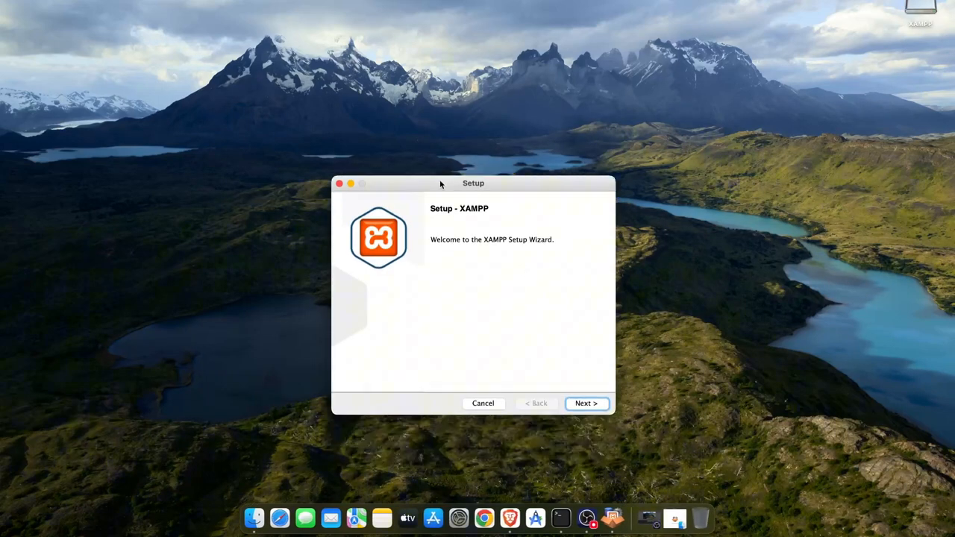
click(586, 403)
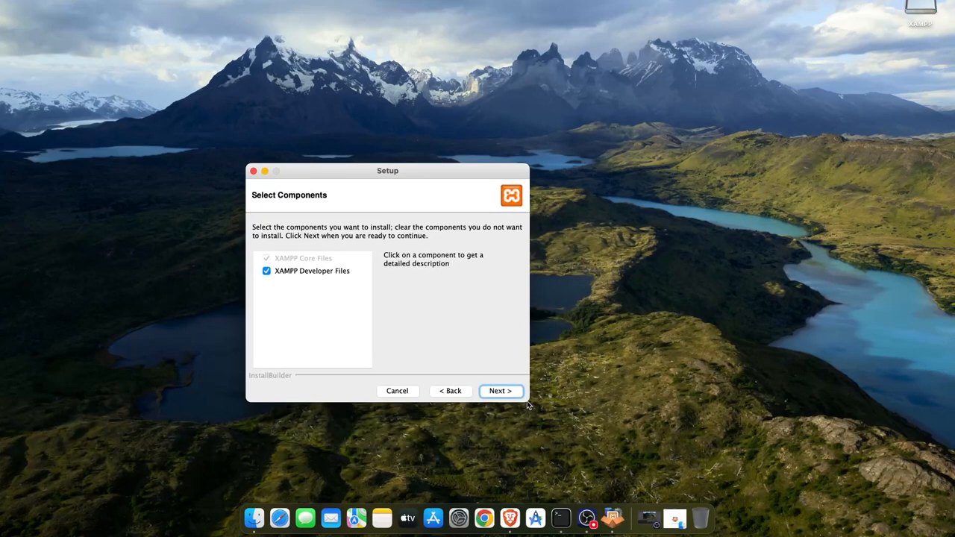
click(500, 390)
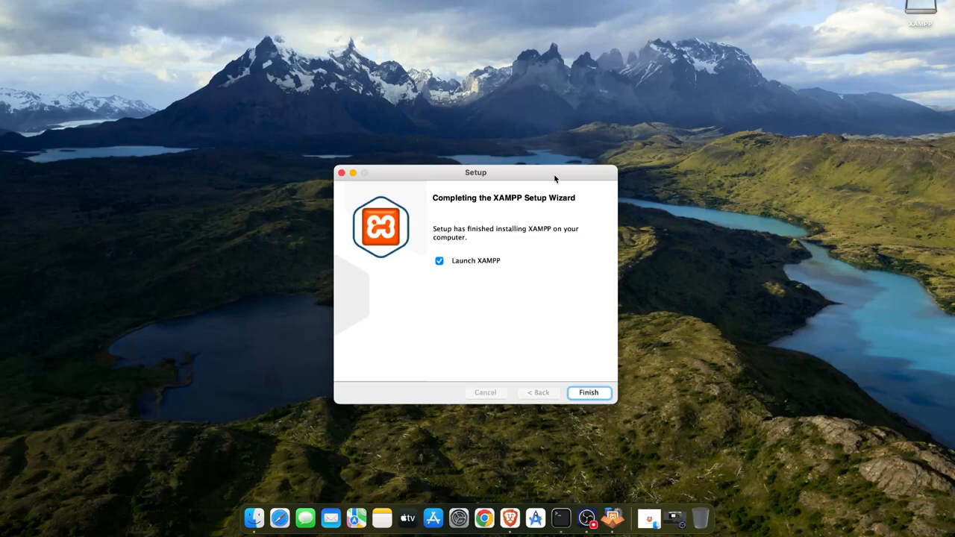
mouse_move(555, 179)
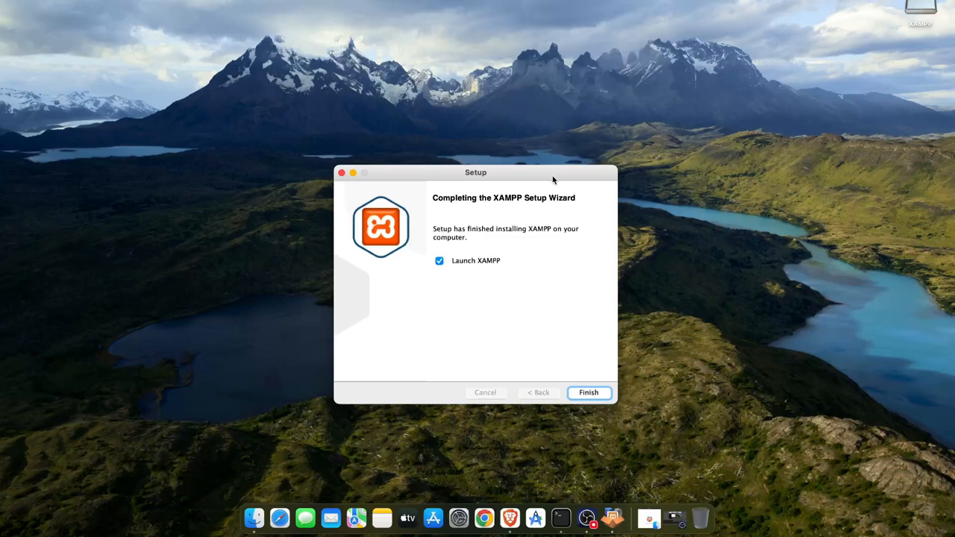
click(587, 392)
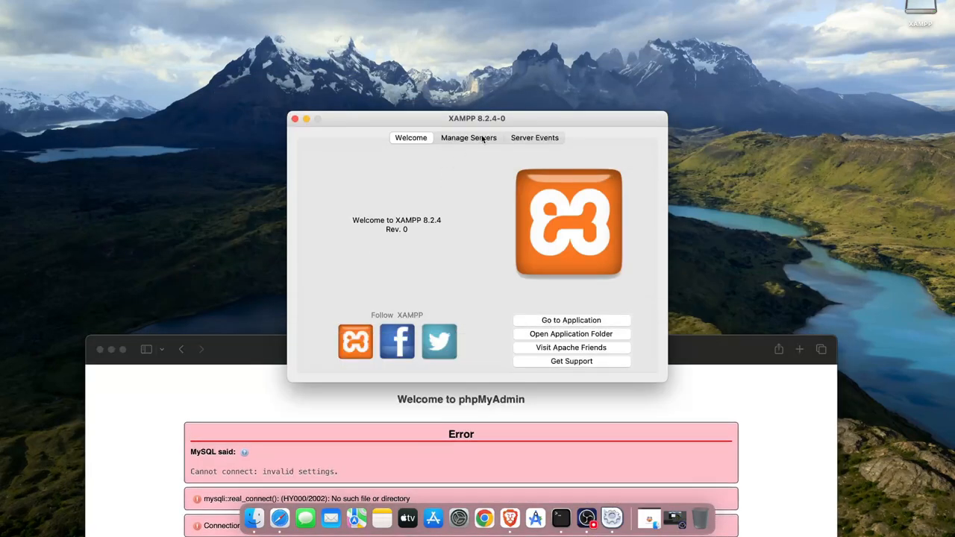
View Manage Servers: Apache running, MySQL and ProFTPD stopped, then show the application folder.
click(468, 137)
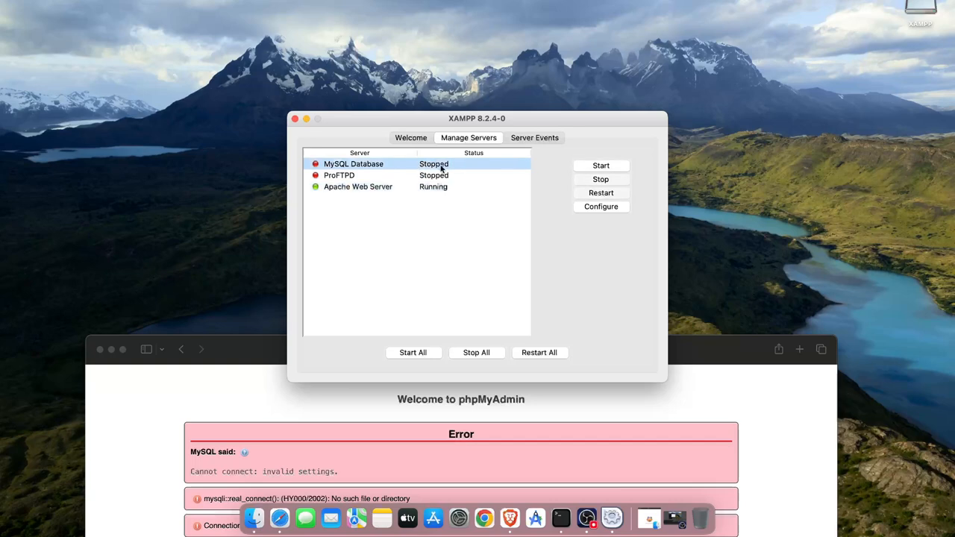
click(600, 165)
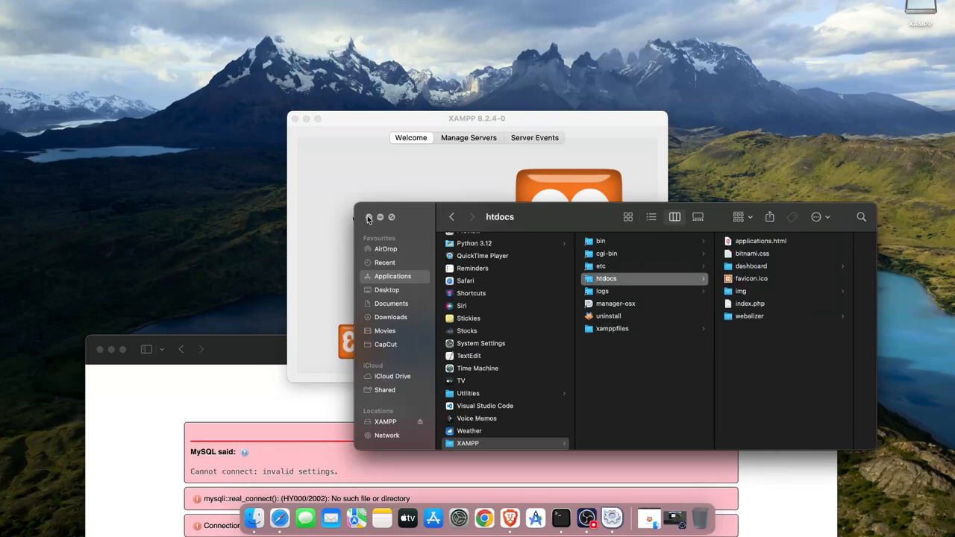
Close the Finder window showing XAMPP's htdocs folder.
click(367, 216)
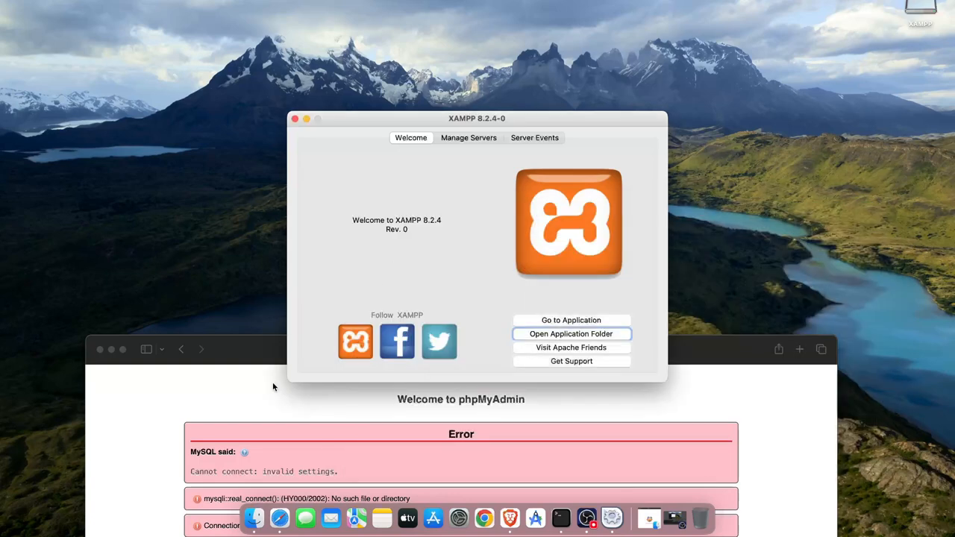